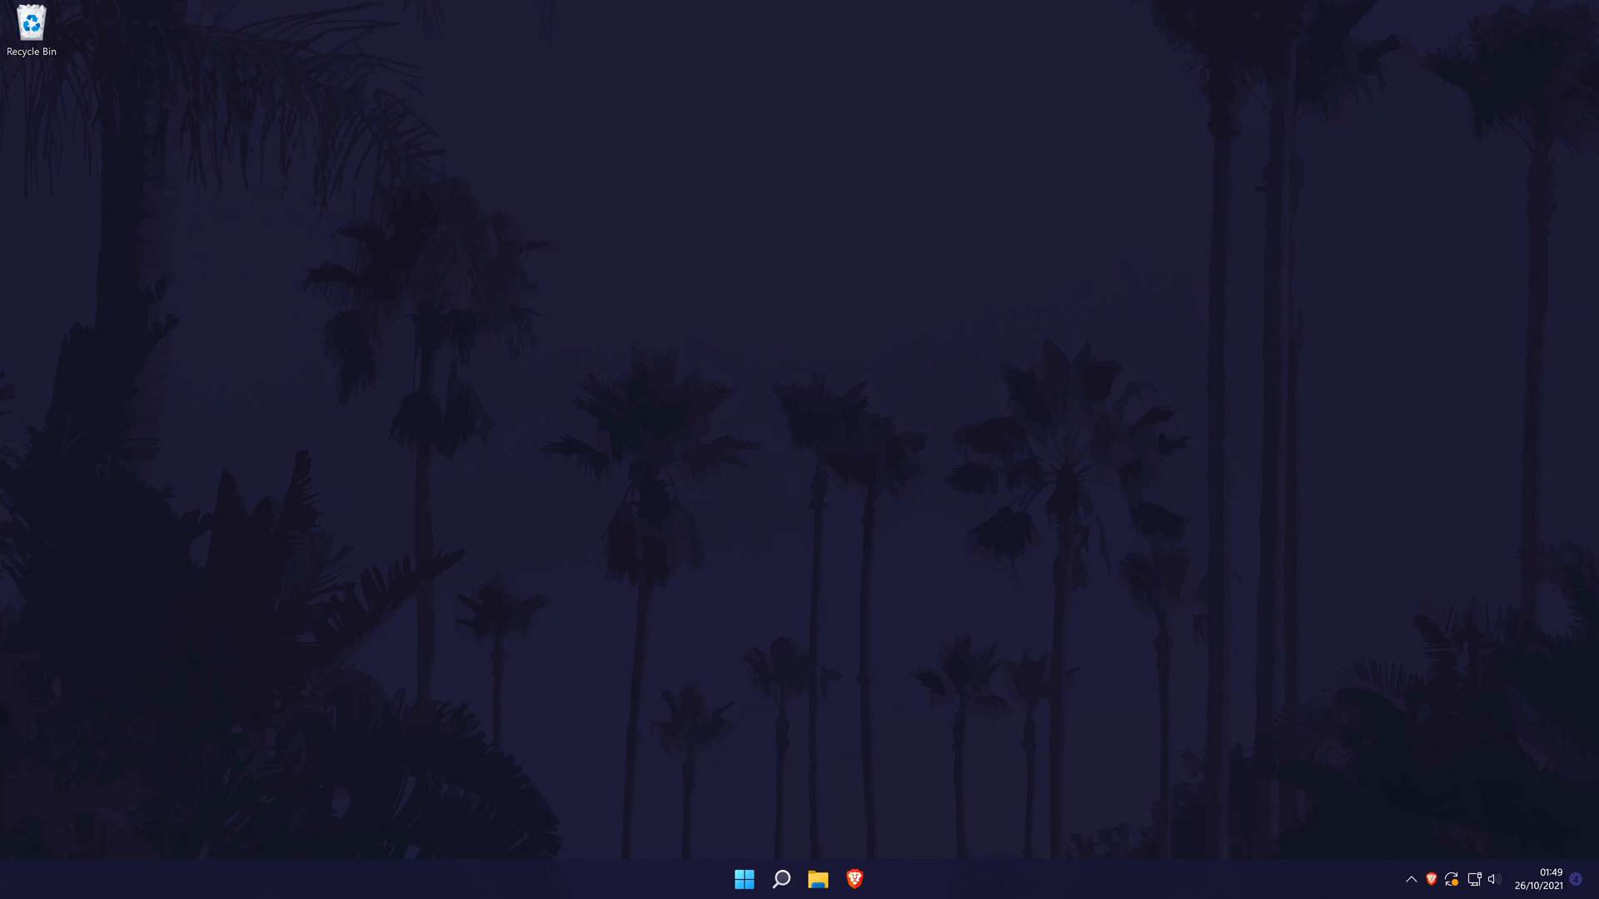
{"action": "mouse_move", "coordinate": [715, 767]}
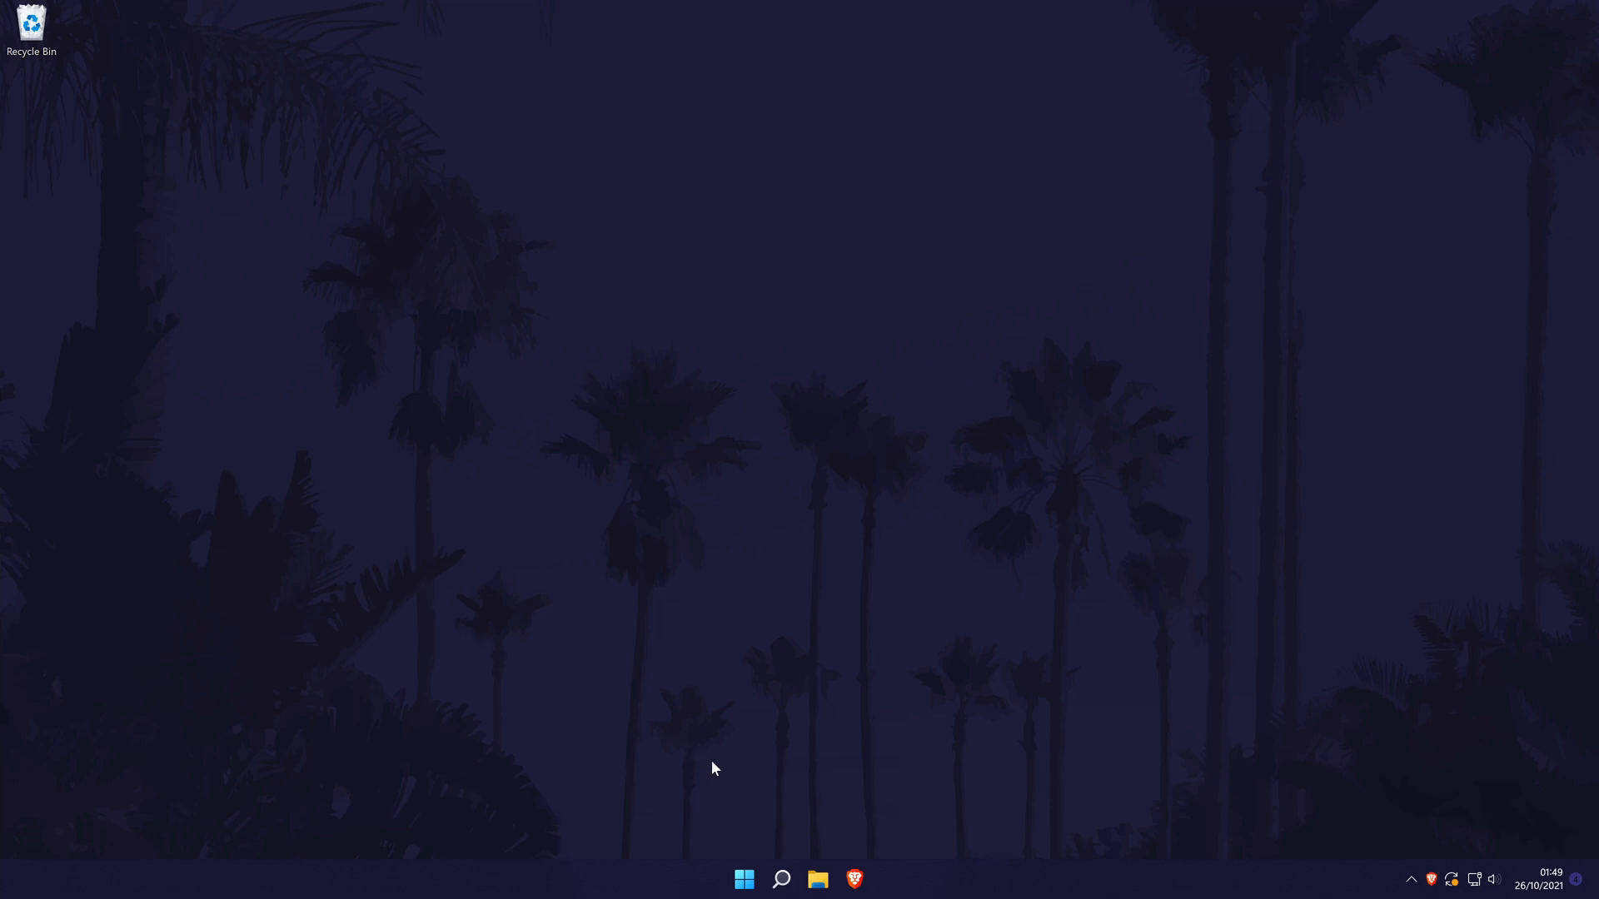
- Launch the Settings app by searching for 'settings' from the taskbar
{"action": "left_click", "coordinate": [781, 879]}
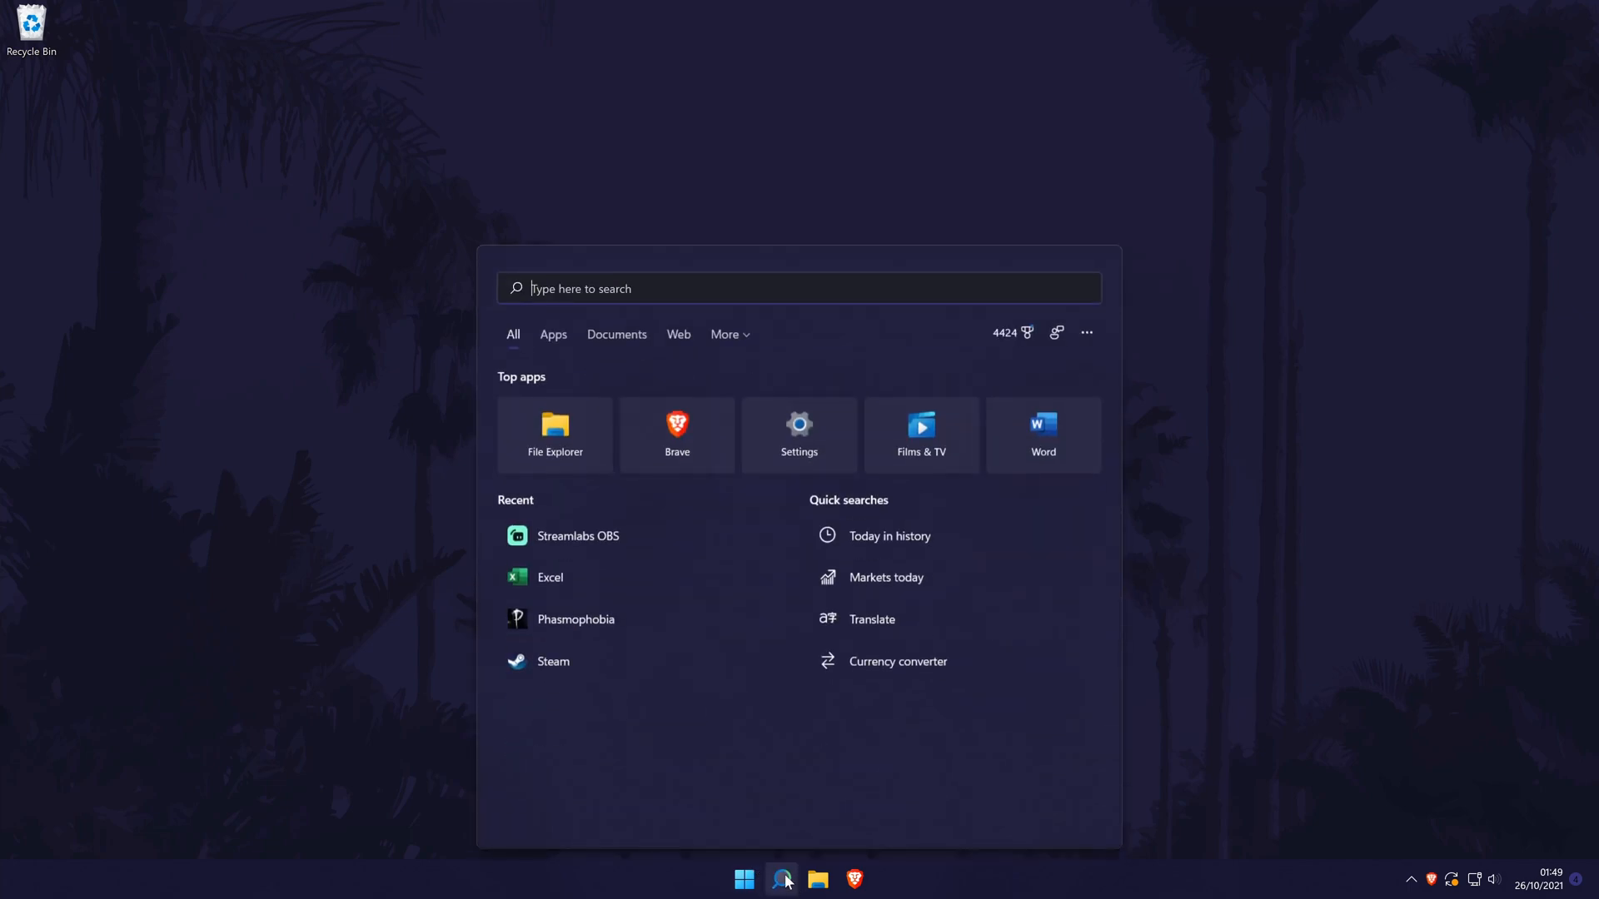
{"action": "type", "text": "settings"}
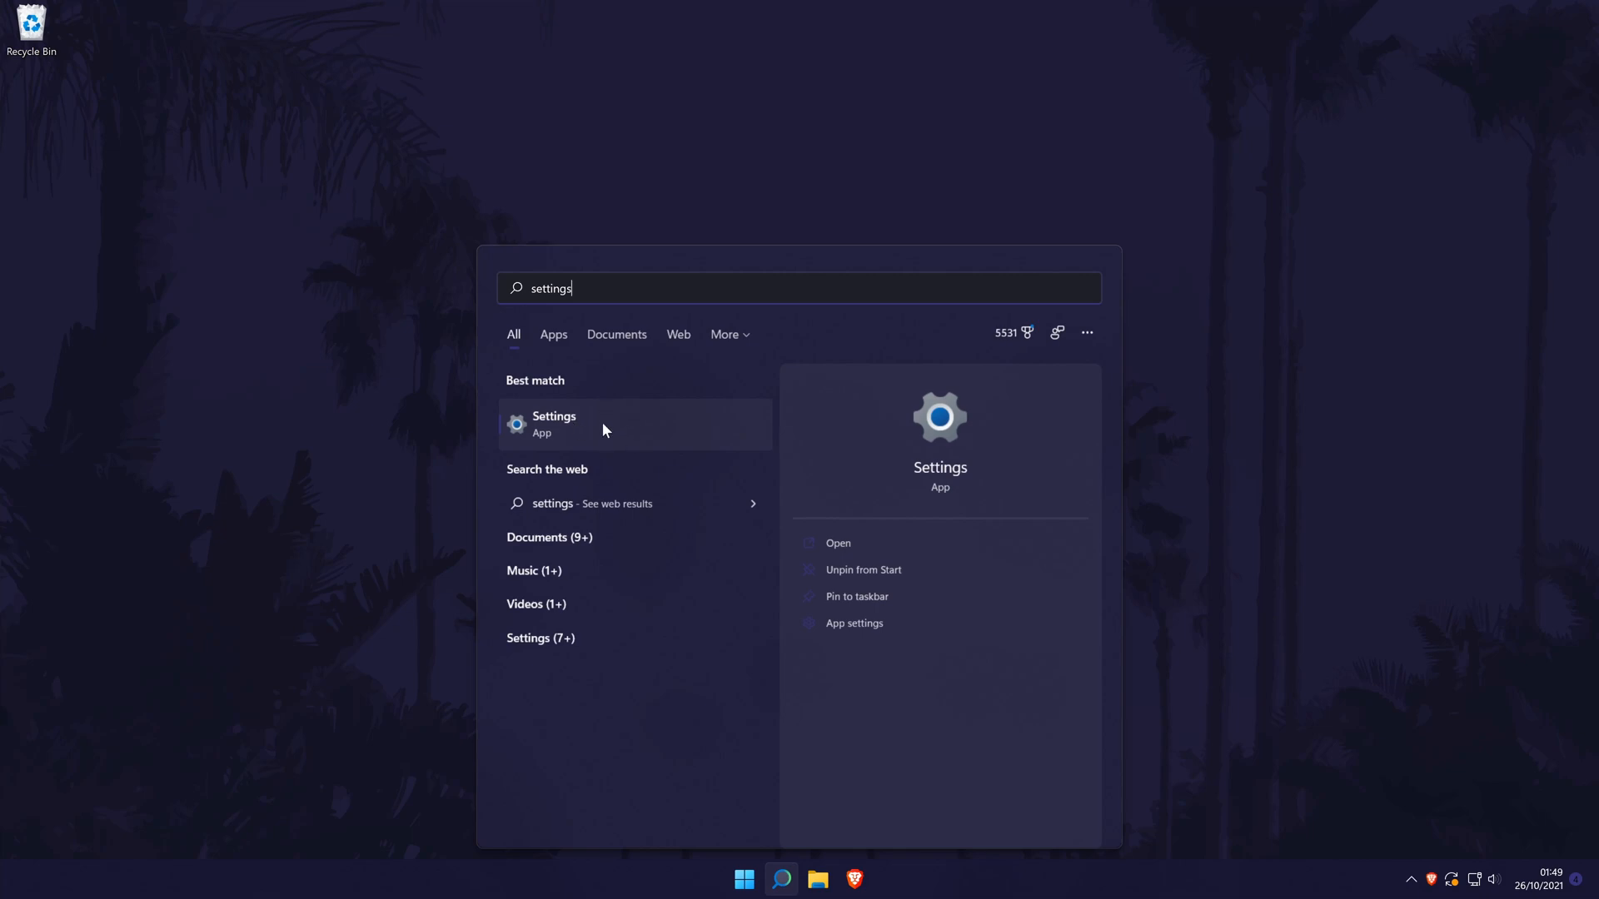
{"action": "left_click", "coordinate": [553, 423]}
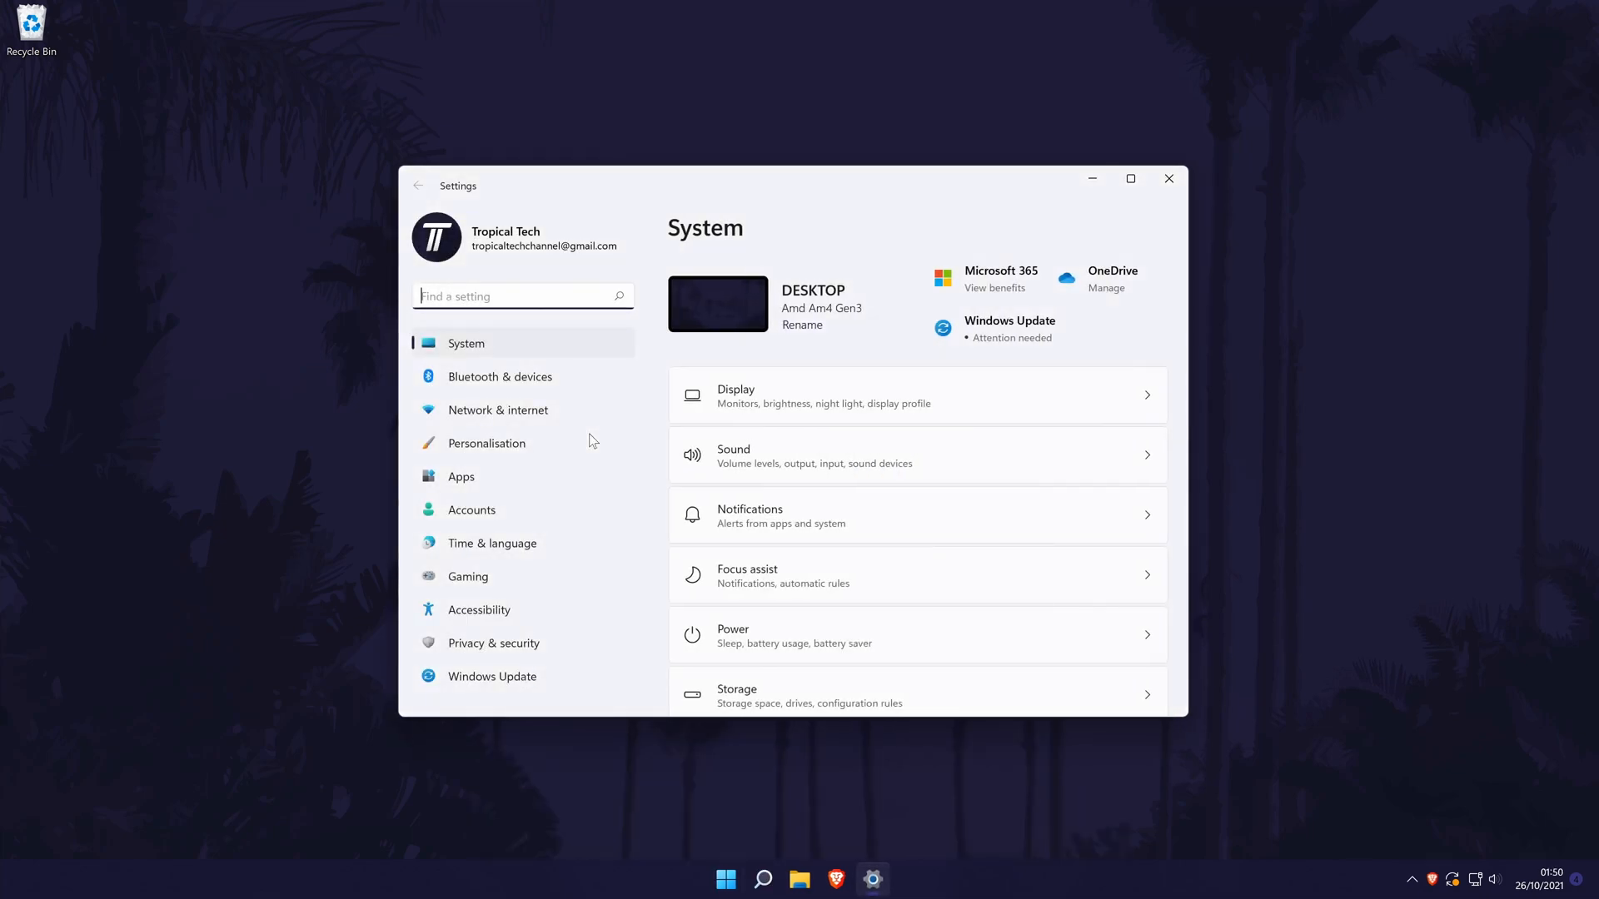
{"action": "mouse_move", "coordinate": [528, 348]}
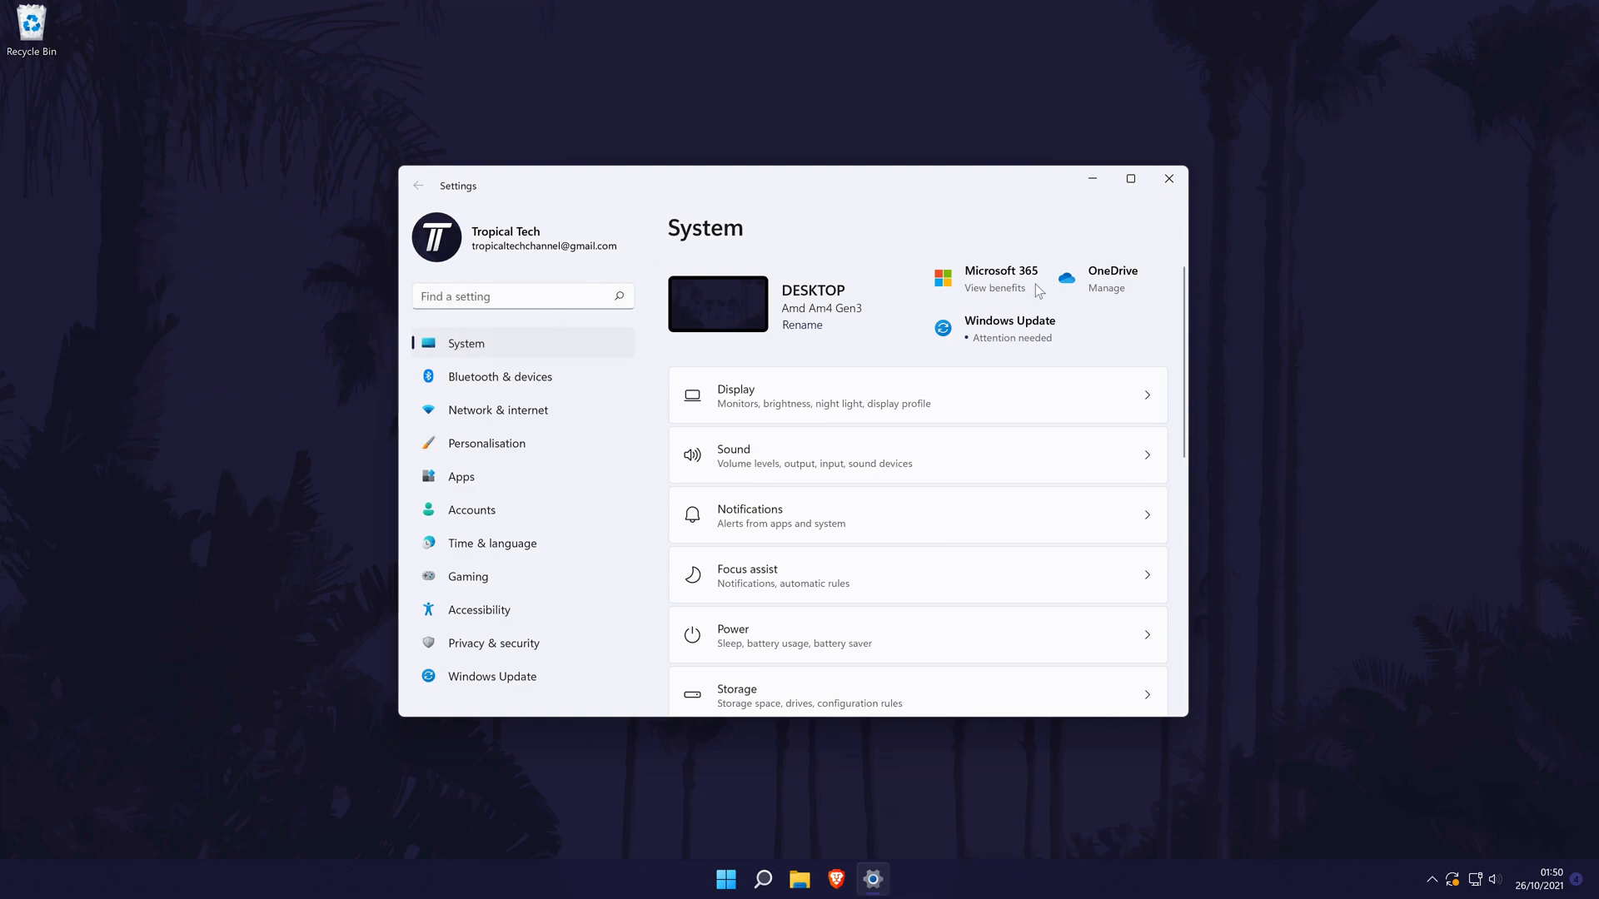
- Go to the Display page from the System overview
{"action": "left_click", "coordinate": [734, 396]}
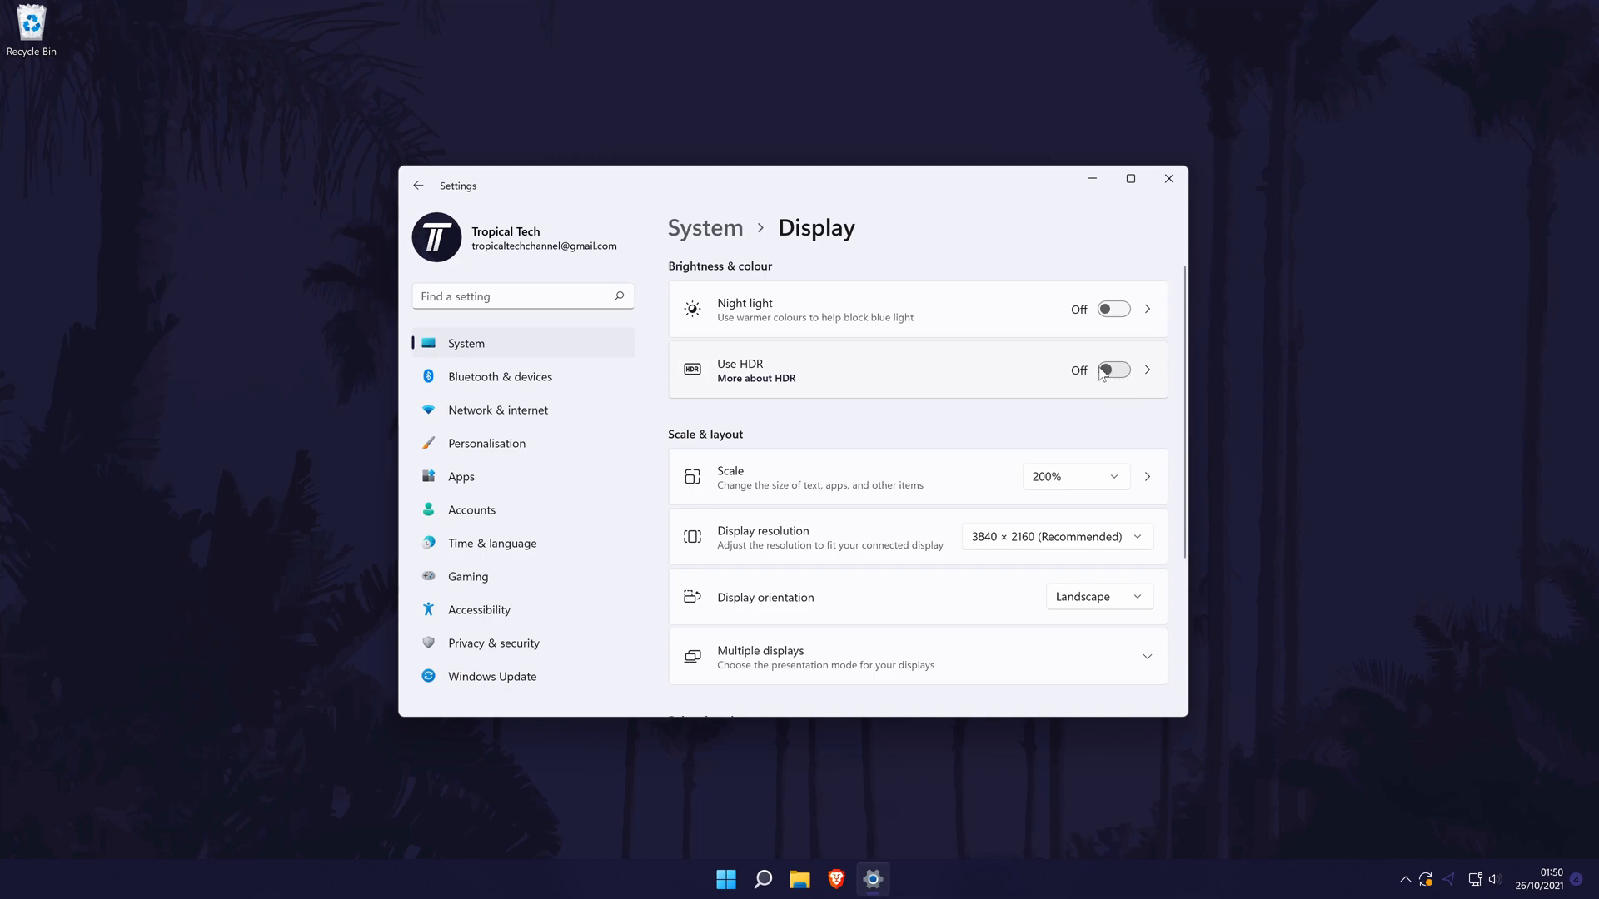
{"action": "mouse_move", "coordinate": [915, 370]}
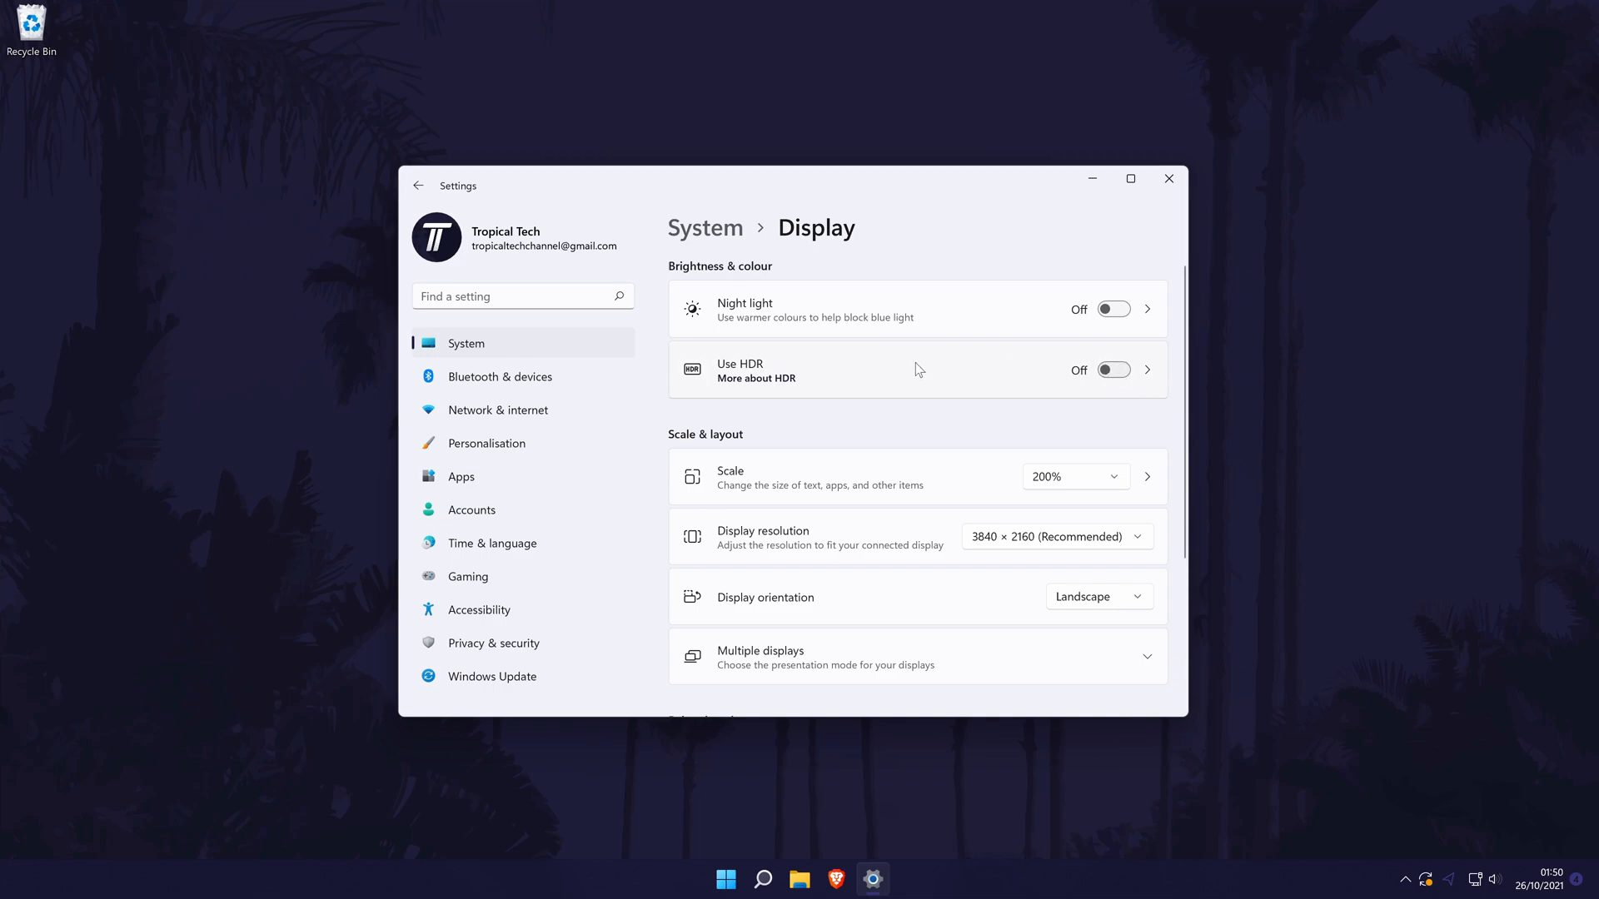
- View the HDR page's Use HDR toggle and Display capabilities, then close Settings
{"action": "left_click", "coordinate": [1146, 369]}
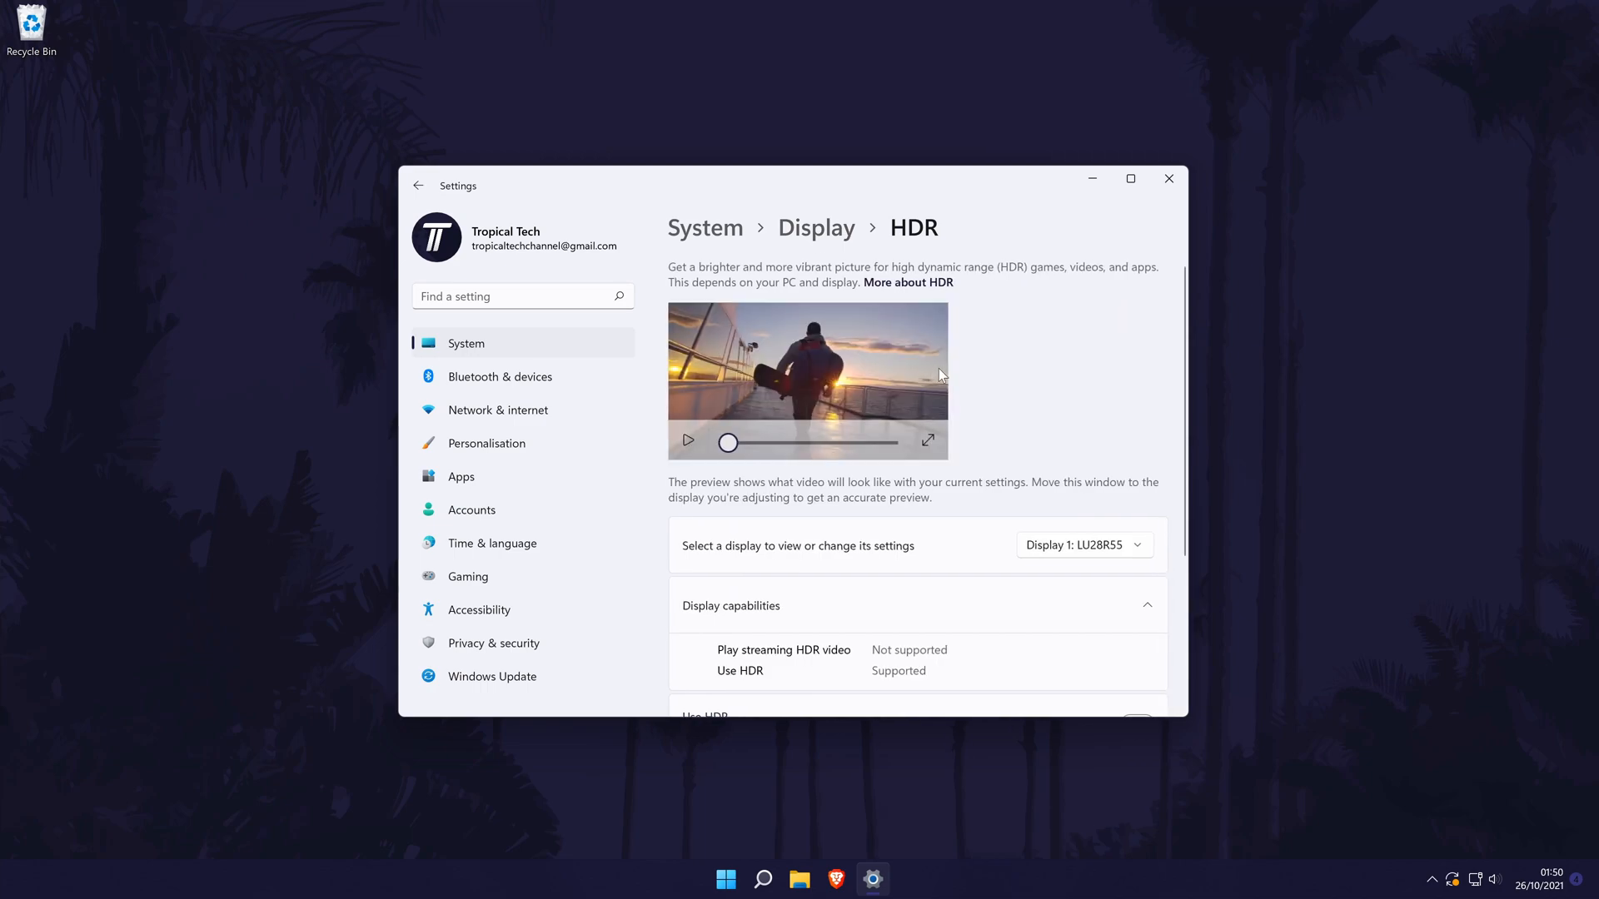
{"action": "left_click", "coordinate": [688, 440]}
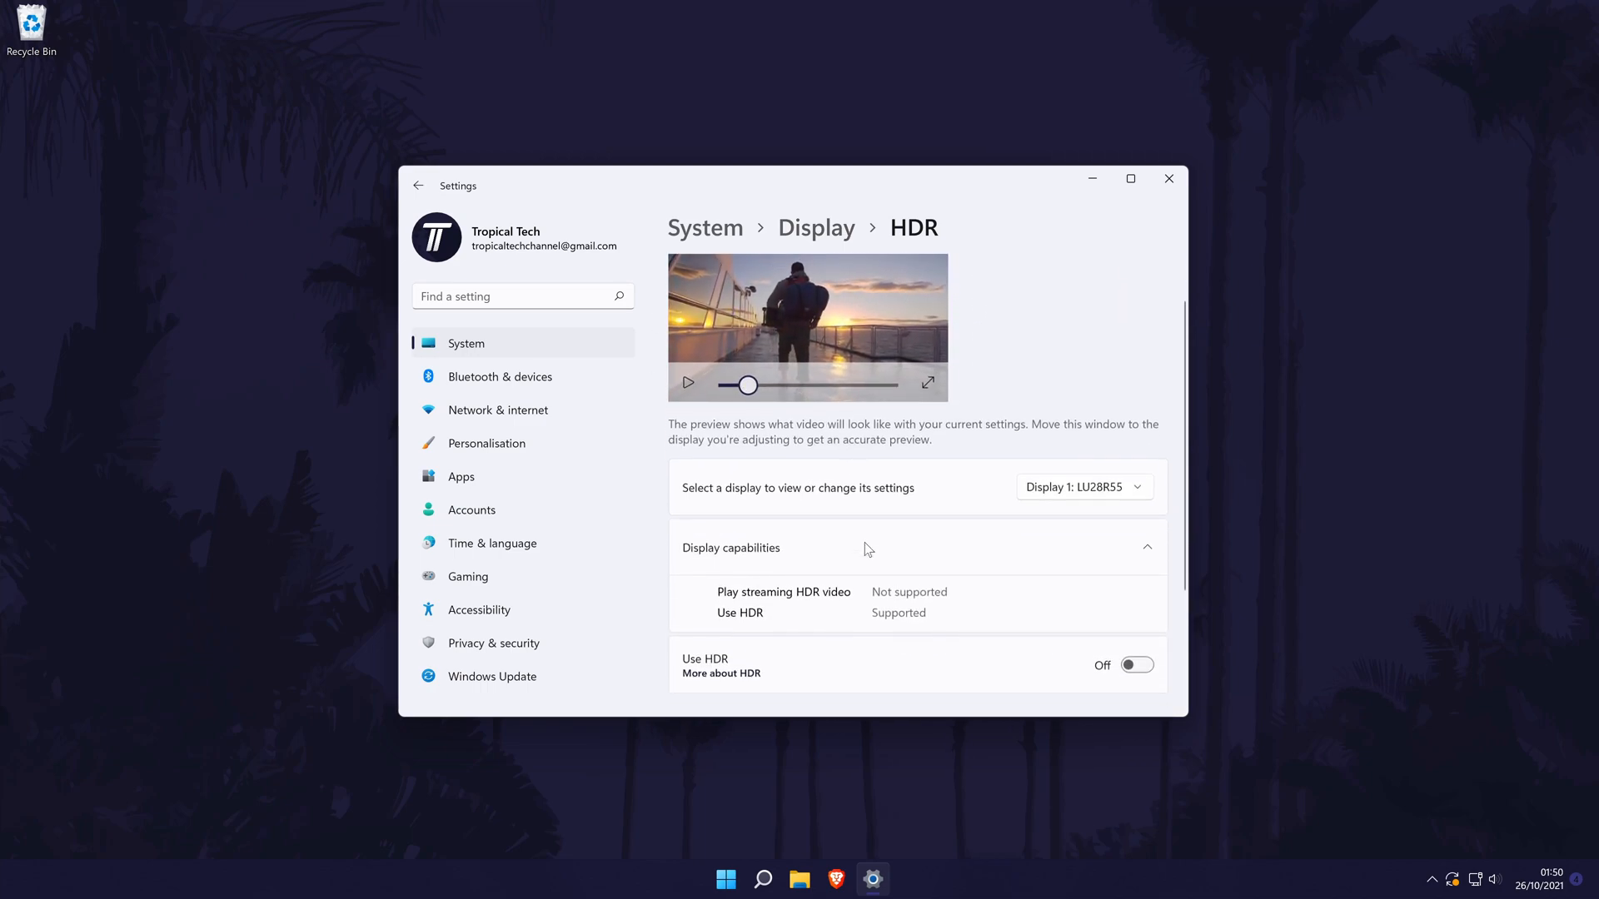
{"action": "scroll", "scroll_direction": "down", "scroll_amount": 3}
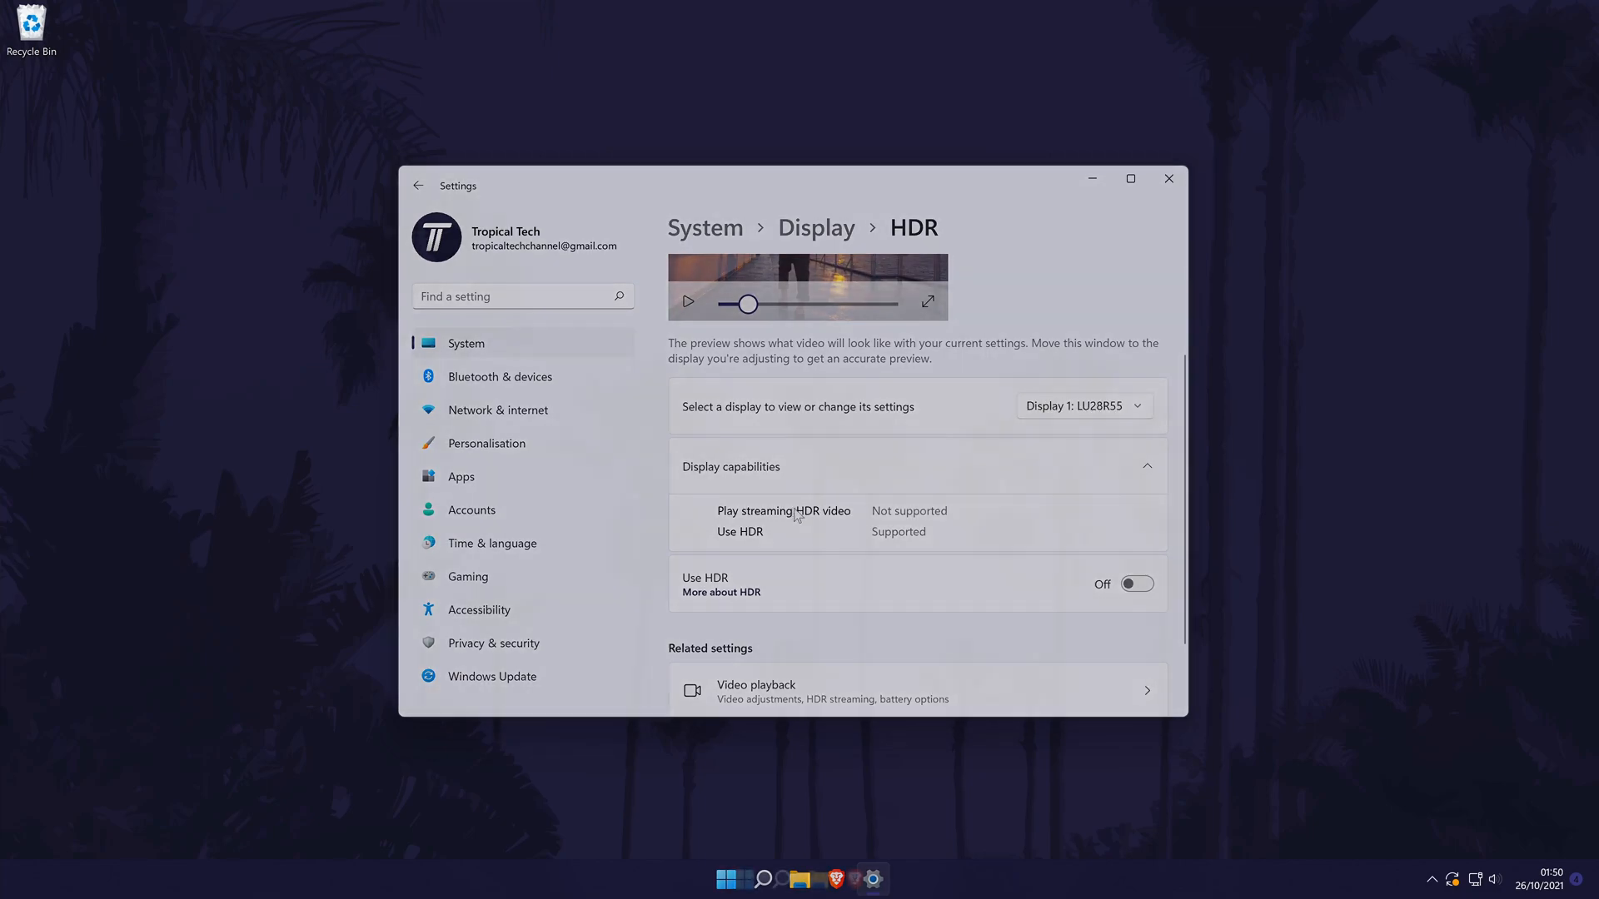
{"action": "left_click", "coordinate": [1169, 178]}
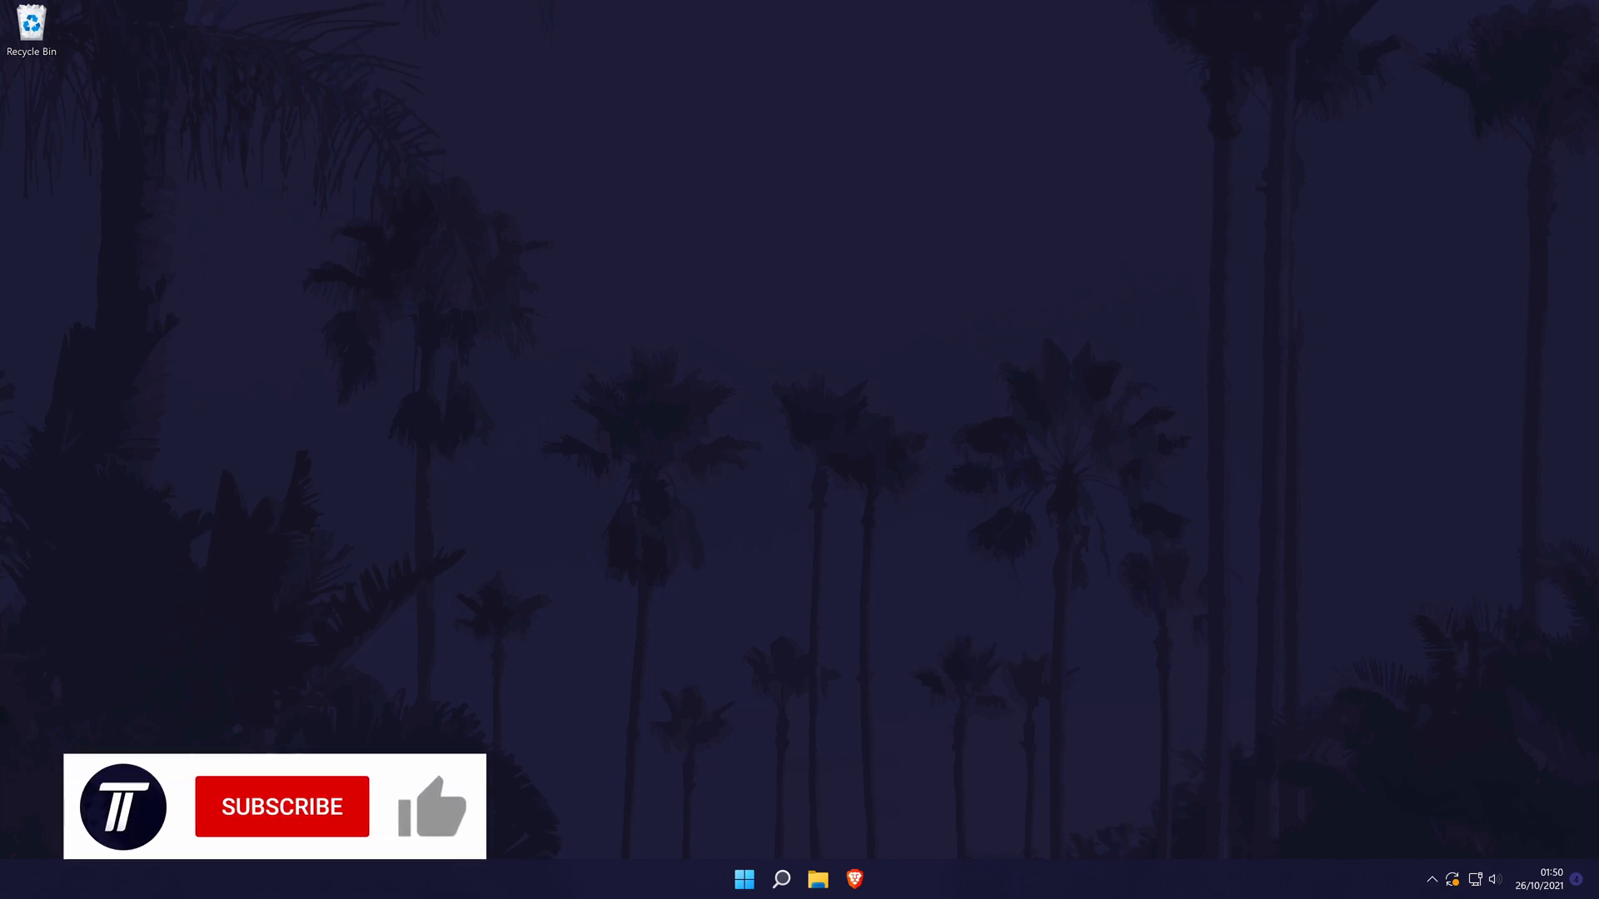
{"action": "left_click", "coordinate": [282, 806]}
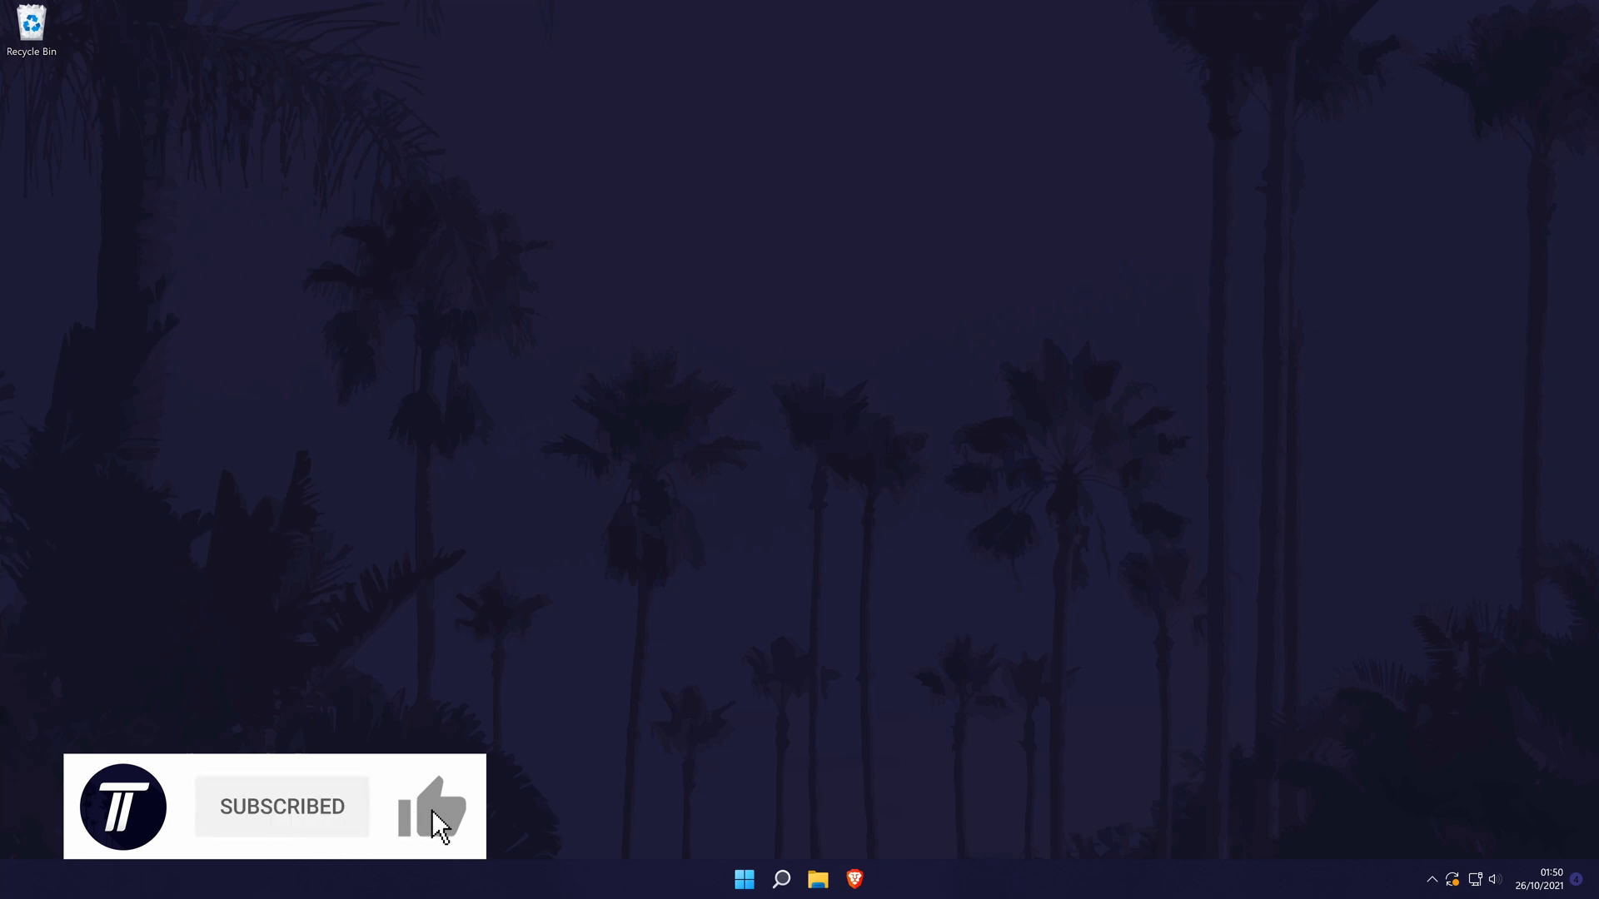
{"action": "left_click", "coordinate": [433, 806]}
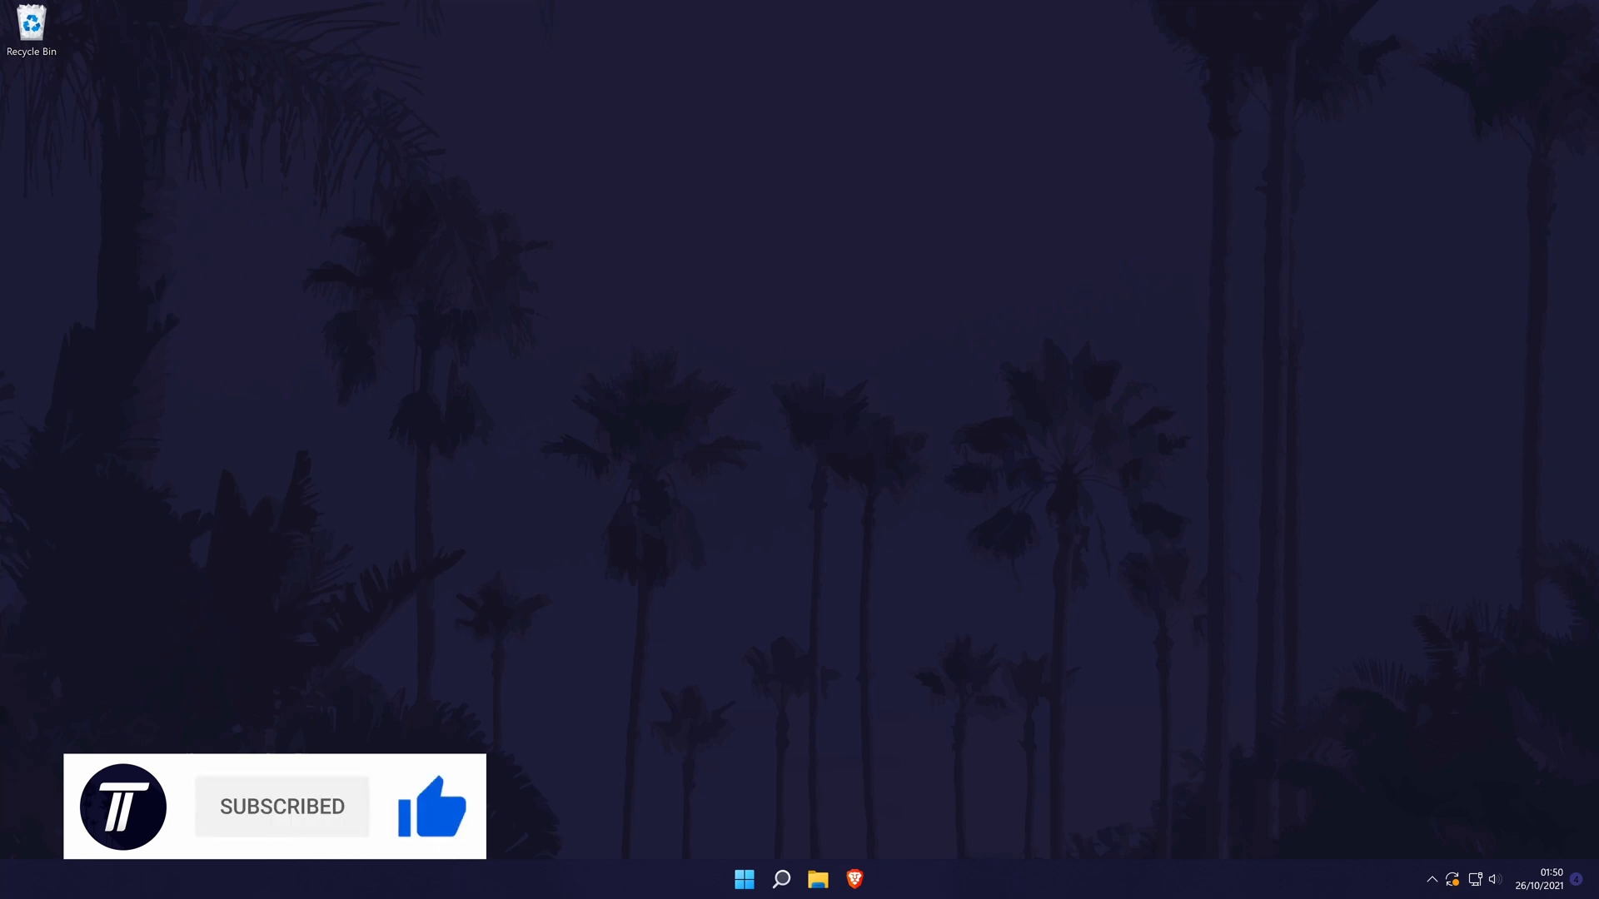